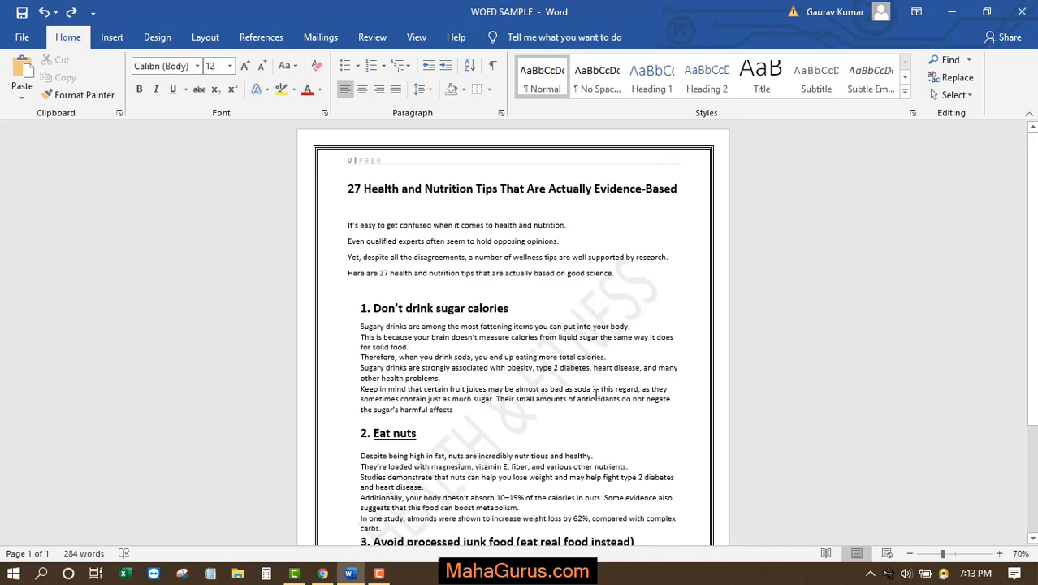
- Remove the diagonal 'HEALTH & FITNESS' watermark via Design > Watermark > Remove Watermark
left_click(559, 240)
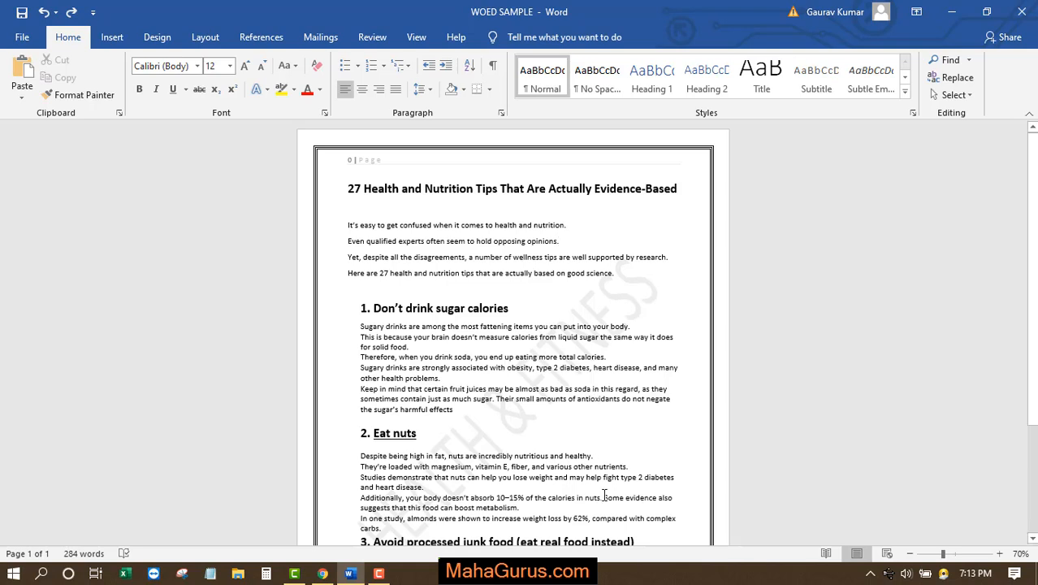
scroll("down", 3)
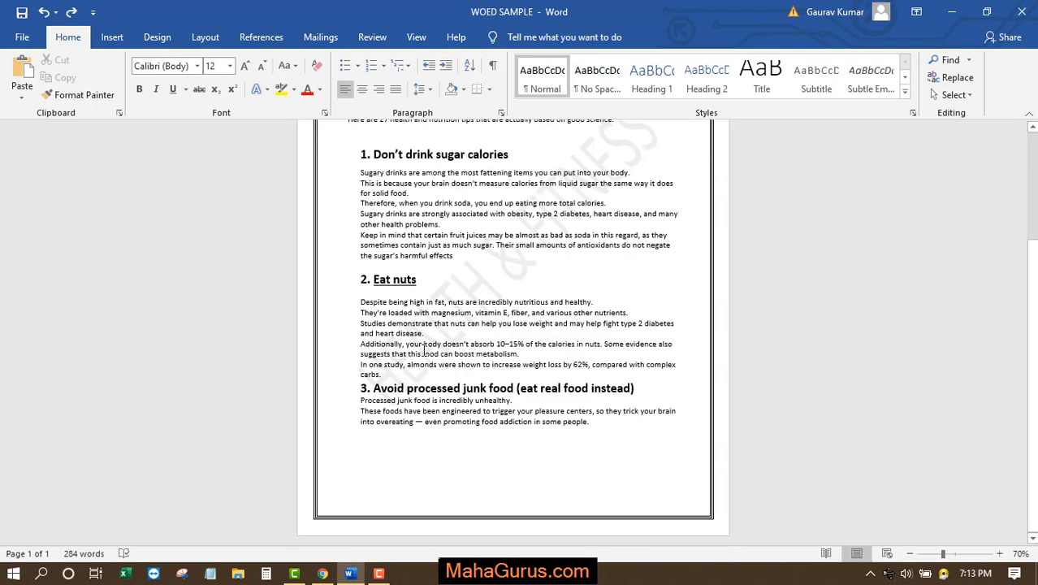
scroll("up", 3)
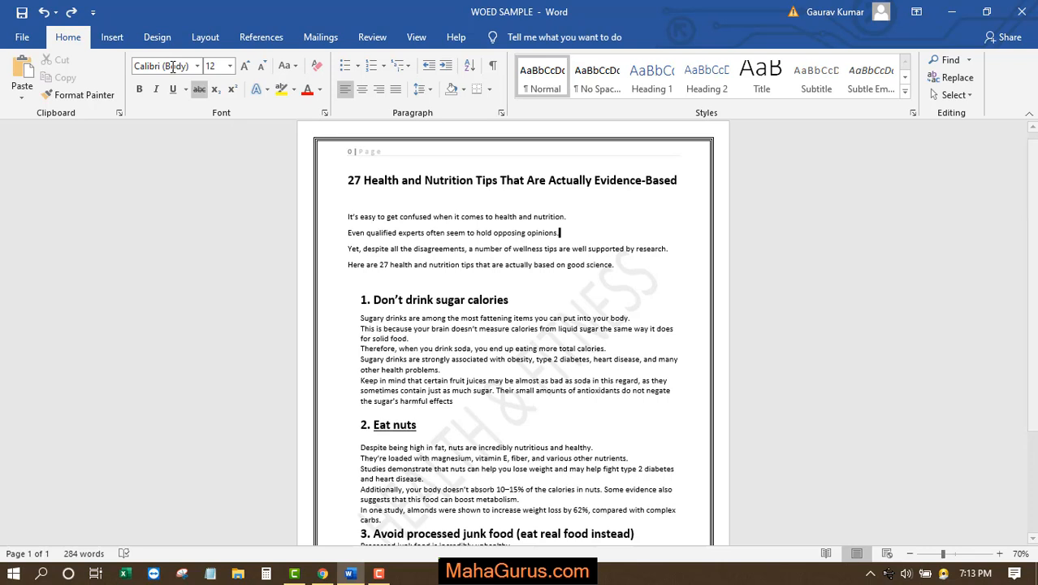
left_click(156, 36)
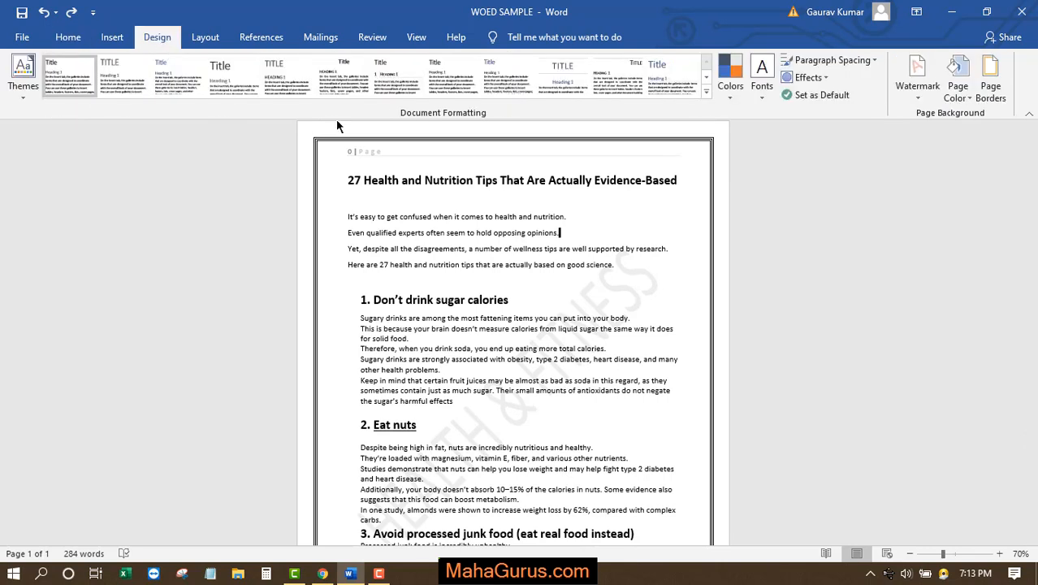
mouse_move(1006, 123)
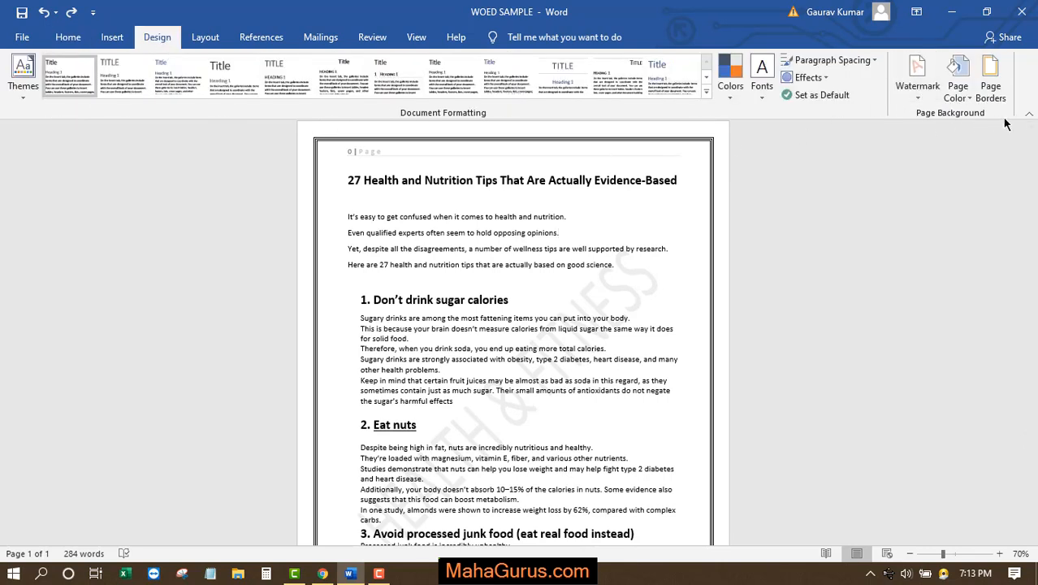
mouse_move(965, 128)
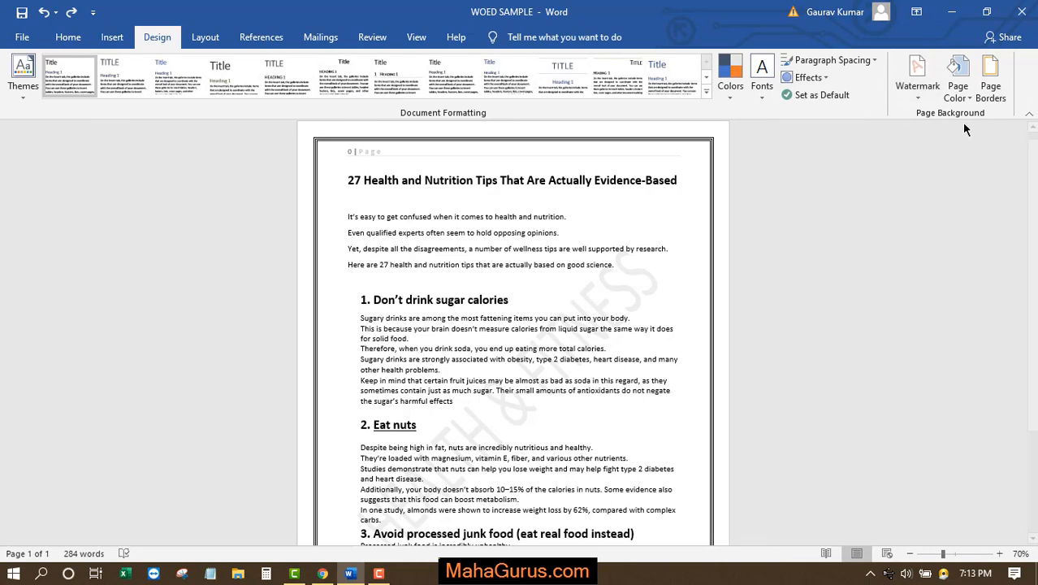
mouse_move(917, 78)
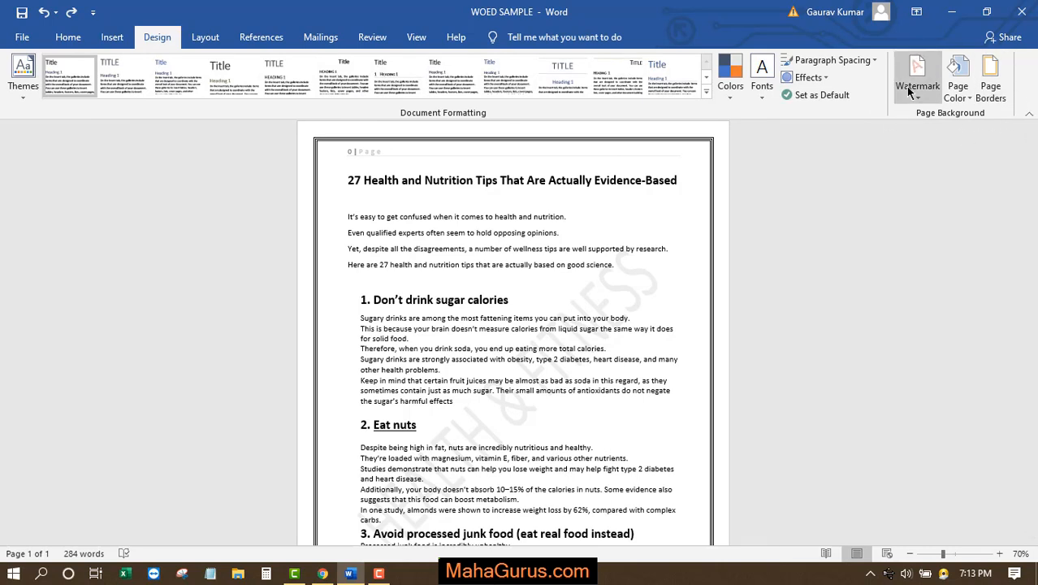
left_click(916, 73)
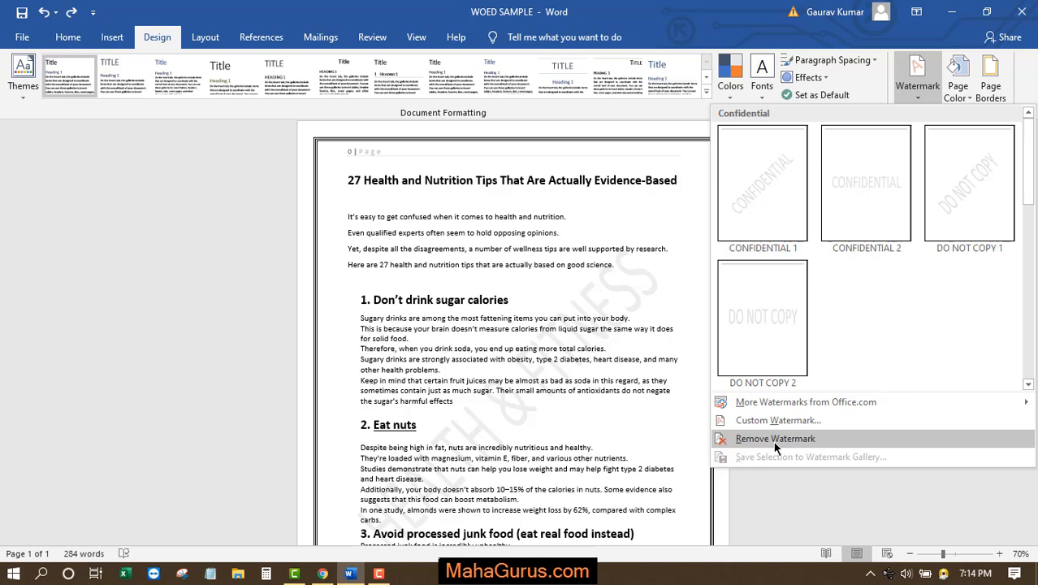
left_click(775, 438)
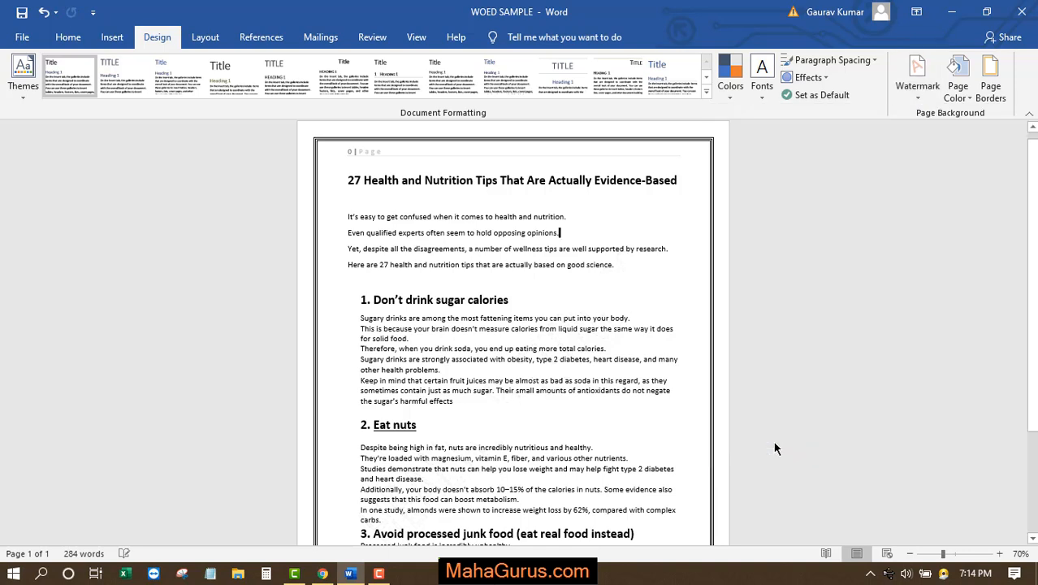
mouse_move(530, 438)
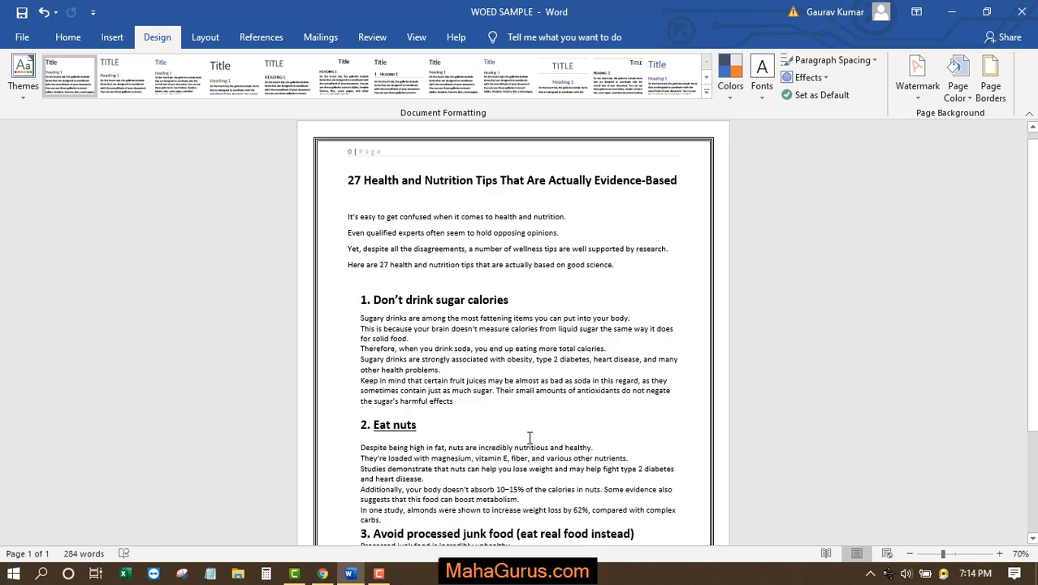
left_click(361, 437)
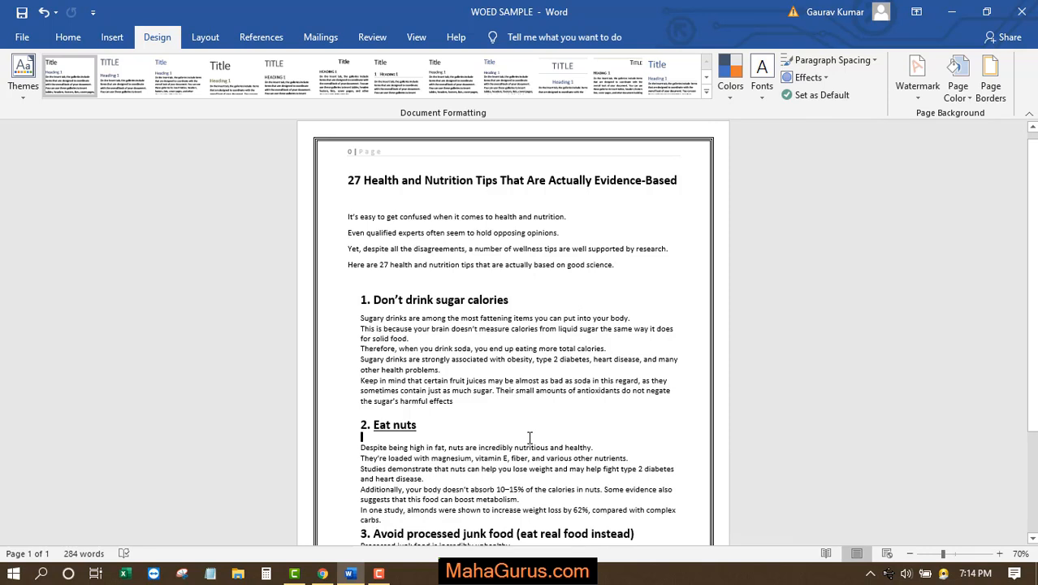